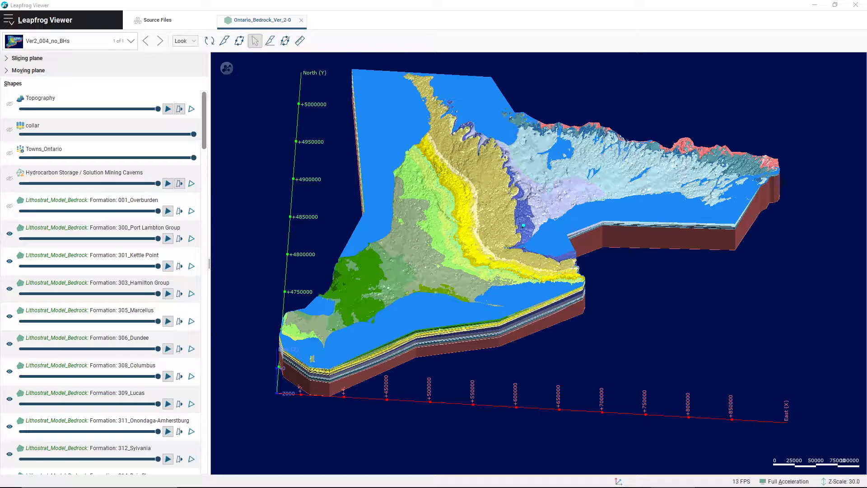
{"action": "mouse_move", "coordinate": [397, 252]}
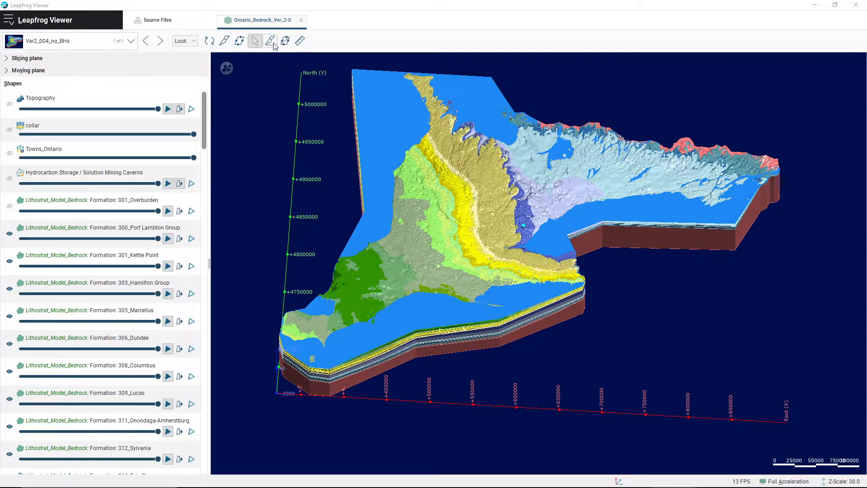
Activate the draw slicing line tool in the scene toolbar.
{"action": "left_click", "coordinate": [270, 40]}
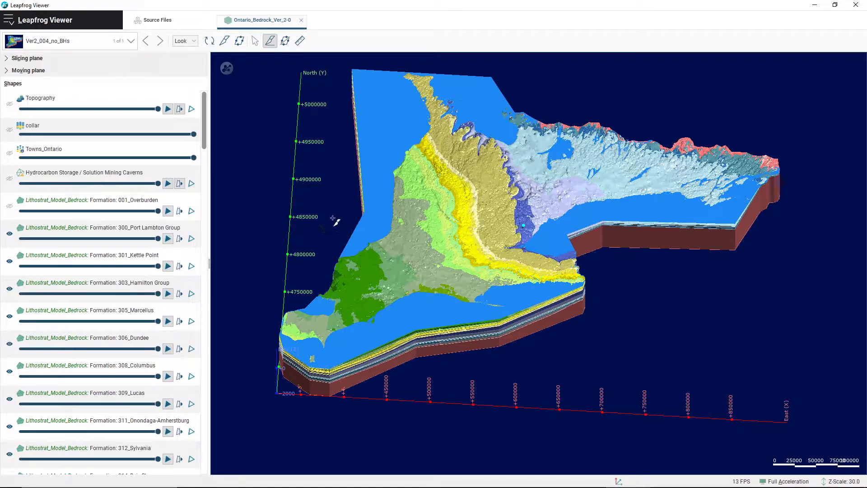
Cut the Ontario bedrock model with a diagonal slicing line and orbit to view the cut face.
{"action": "left_click_drag", "start_coordinate": [334, 218], "coordinate": [608, 342]}
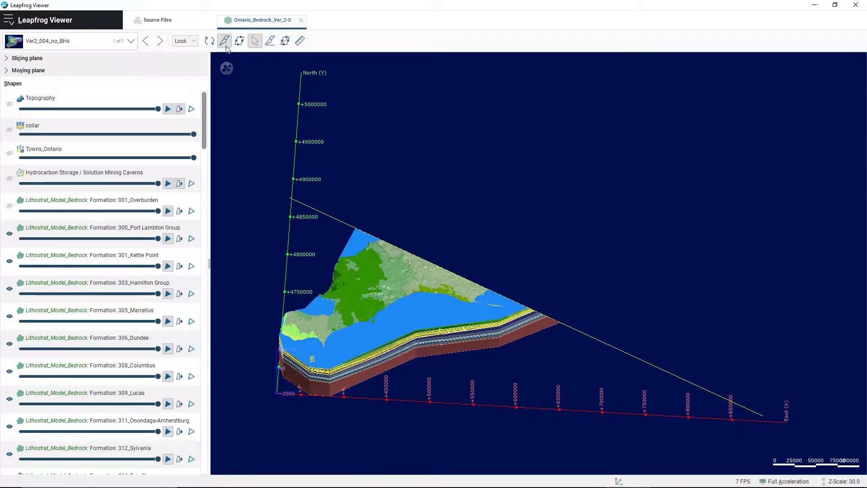
{"action": "mouse_move", "coordinate": [226, 40]}
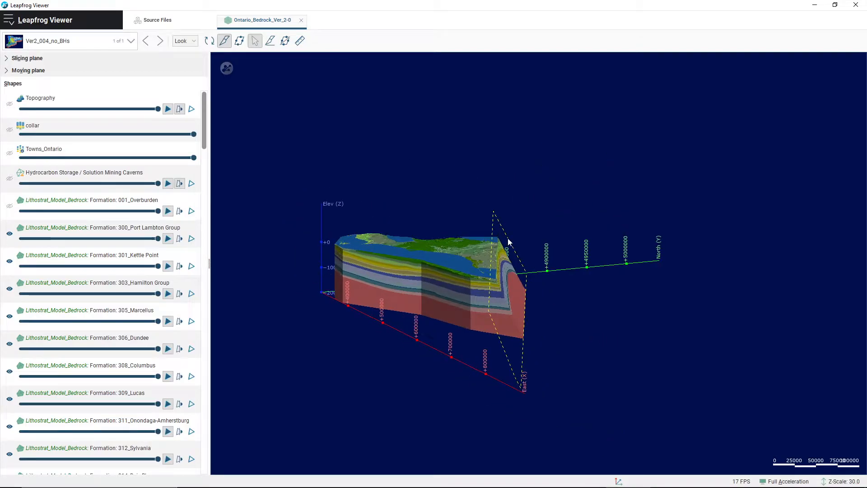
{"action": "left_click_drag", "start_coordinate": [509, 243], "coordinate": [675, 365]}
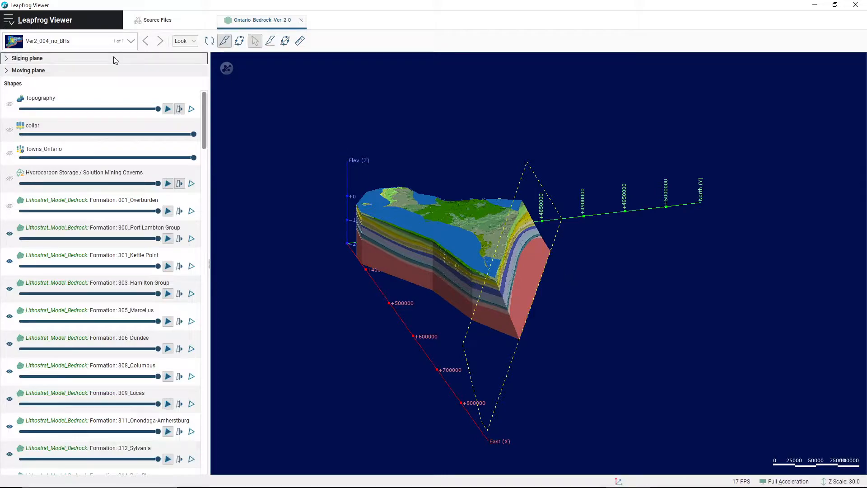
Expand the Slicing plane panel and toggle Show slicing plane off and back on.
{"action": "left_click", "coordinate": [27, 58]}
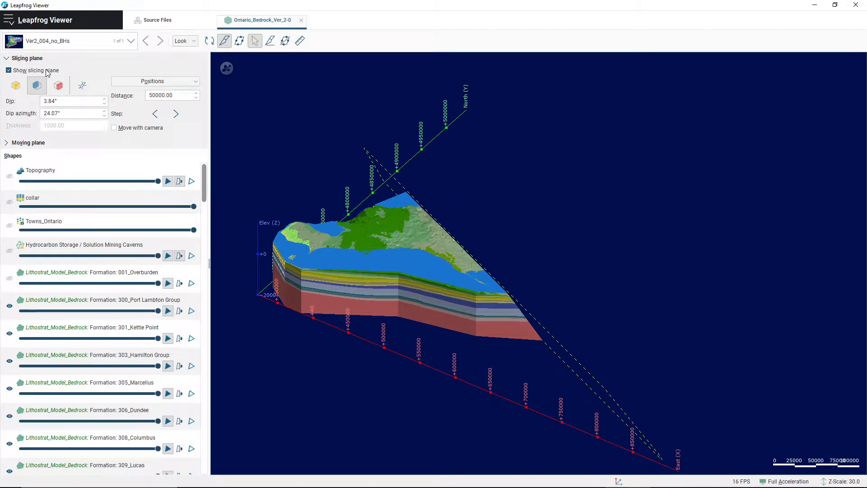
{"action": "left_click", "coordinate": [9, 71]}
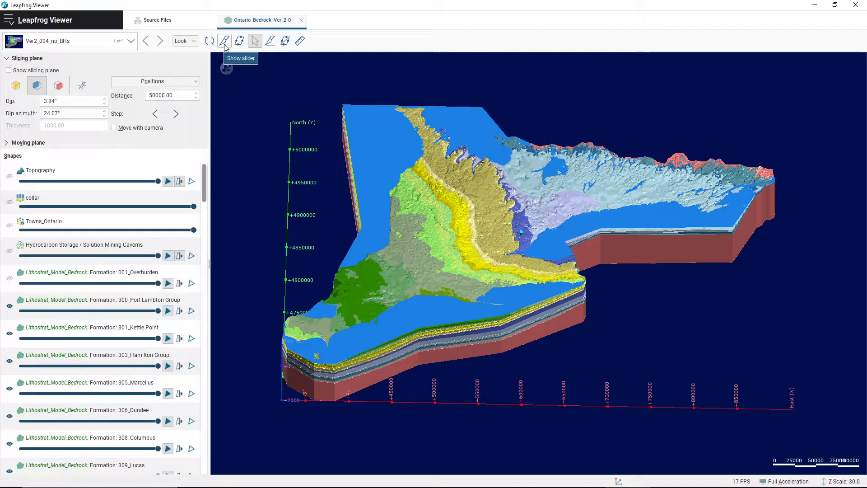
{"action": "left_click", "coordinate": [224, 40]}
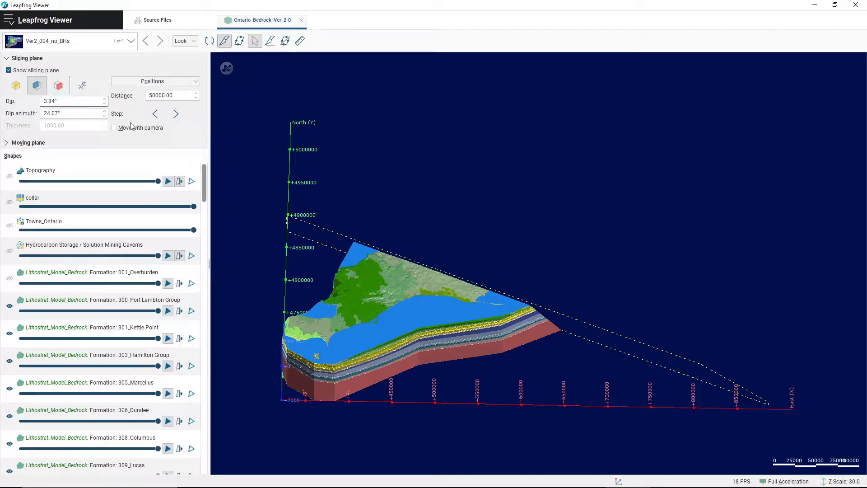
{"action": "mouse_move", "coordinate": [37, 85]}
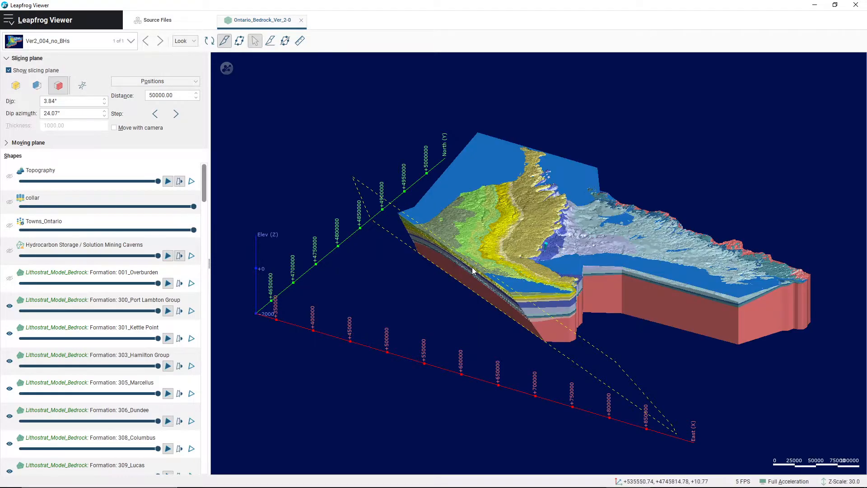
Switch to slab slice mode, showing a 10000-thick slab along the slicing plane.
{"action": "left_click_drag", "start_coordinate": [472, 271], "coordinate": [433, 321]}
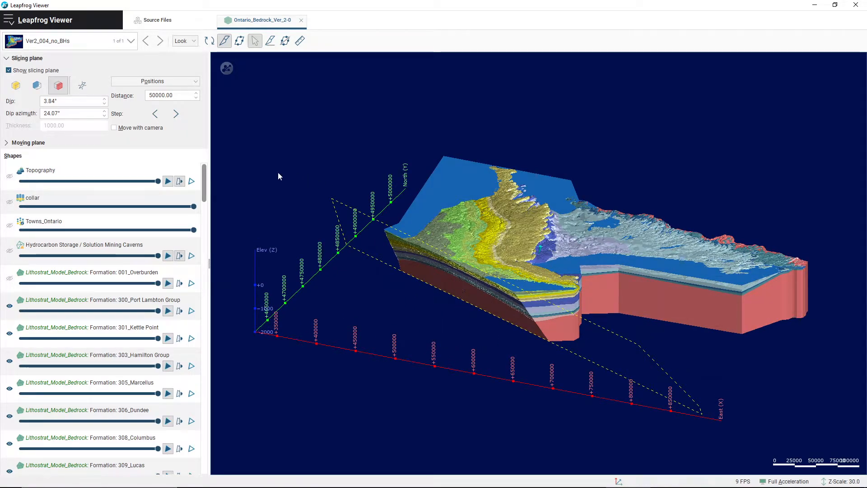
{"action": "left_click", "coordinate": [15, 86]}
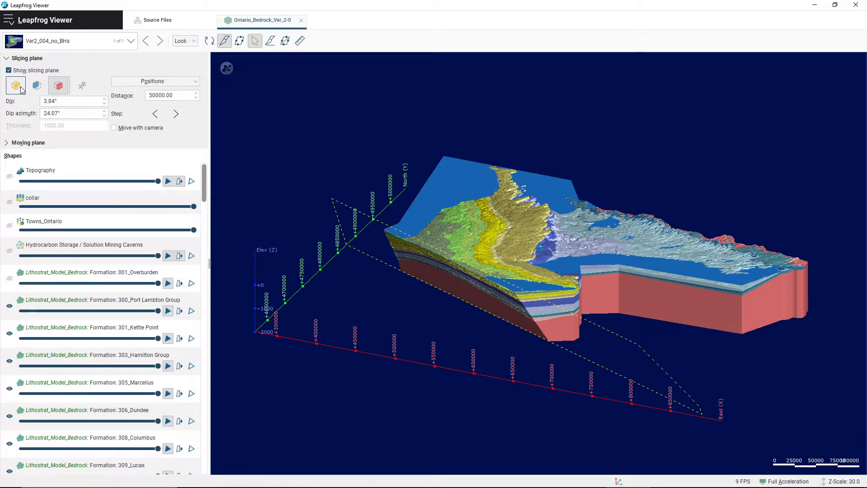
{"action": "left_click", "coordinate": [37, 85]}
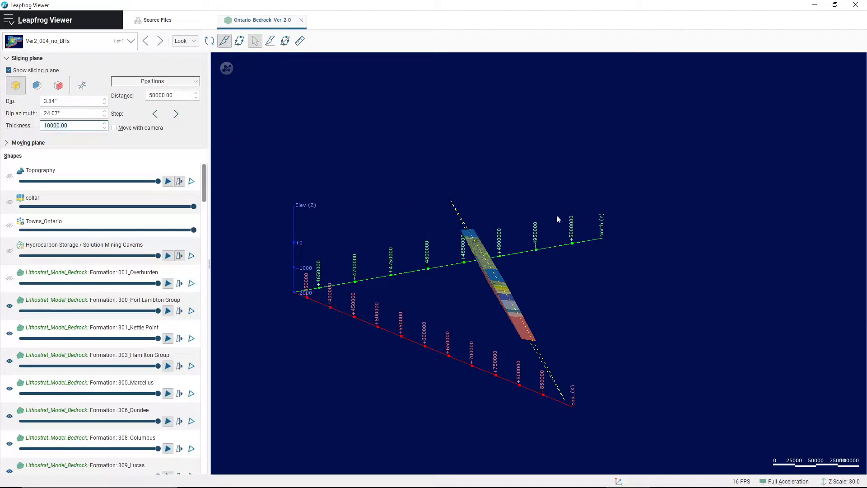
{"action": "mouse_move", "coordinate": [562, 266]}
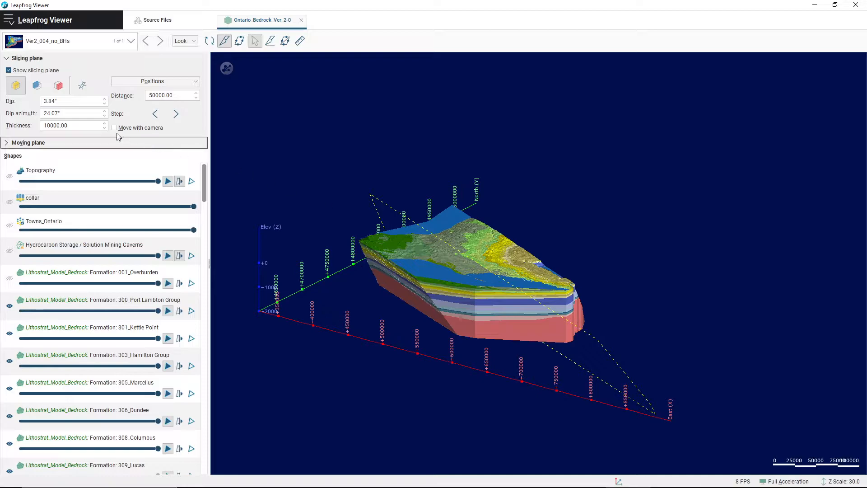
Keep slab mode selected and enter 10.60 as the slicing plane's dip.
{"action": "left_click", "coordinate": [37, 85]}
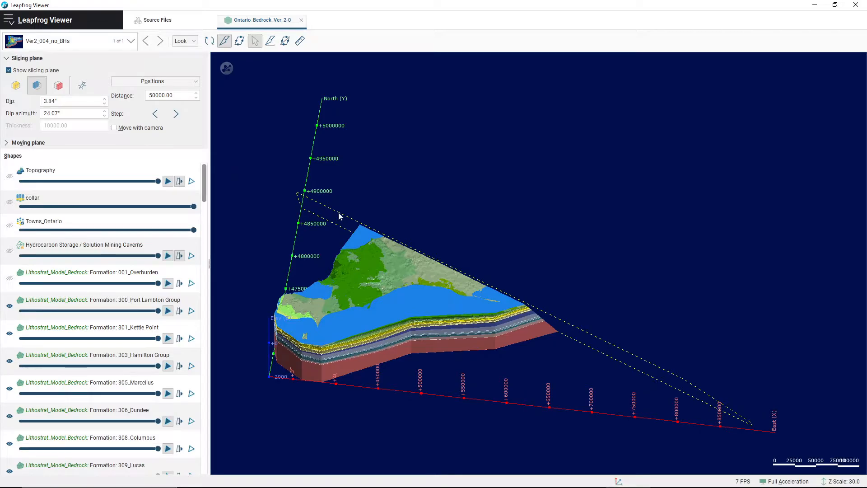
{"action": "mouse_move", "coordinate": [507, 146]}
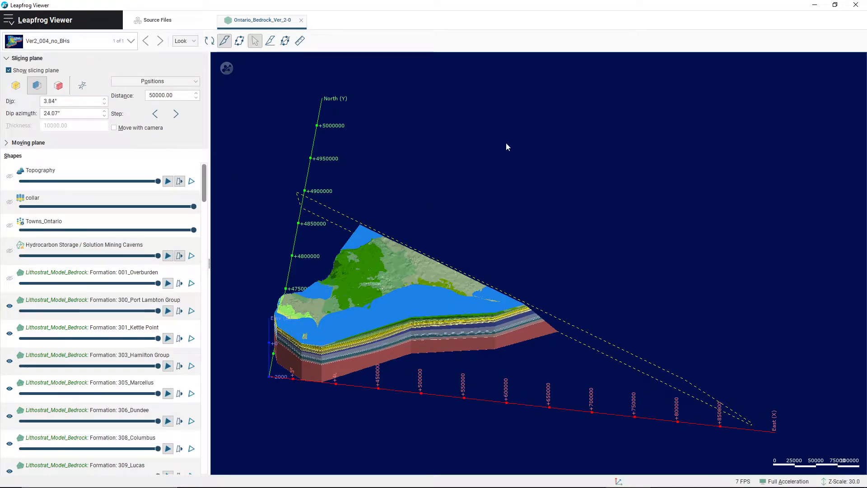
{"action": "mouse_move", "coordinate": [525, 276]}
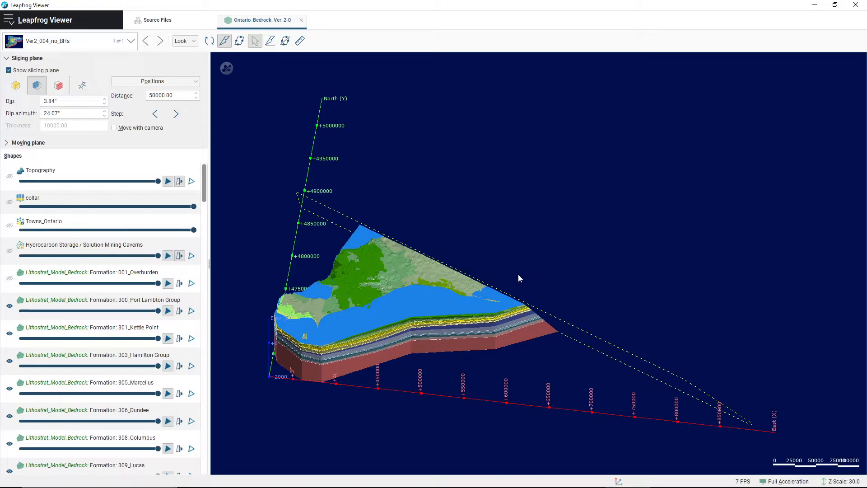
{"action": "mouse_move", "coordinate": [498, 266]}
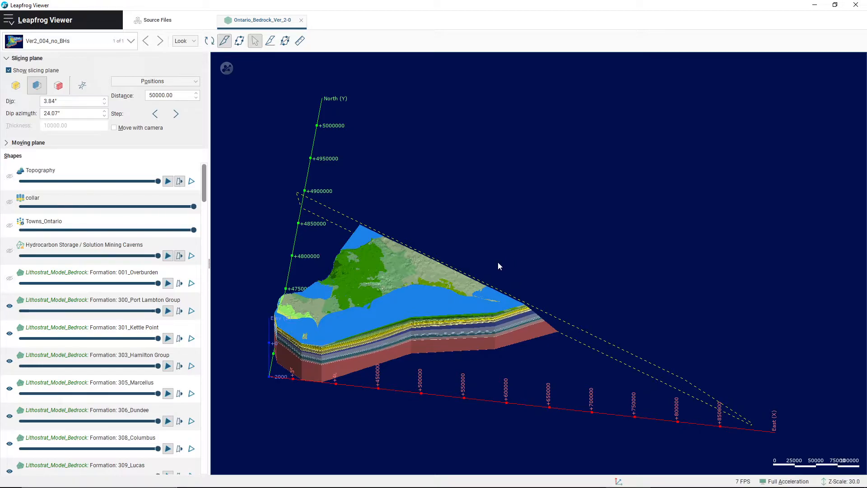
{"action": "mouse_move", "coordinate": [495, 222]}
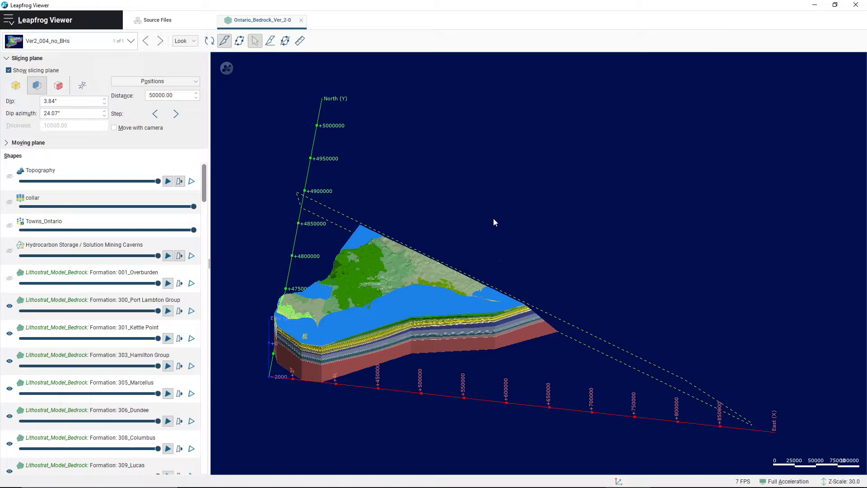
{"action": "mouse_move", "coordinate": [139, 138]}
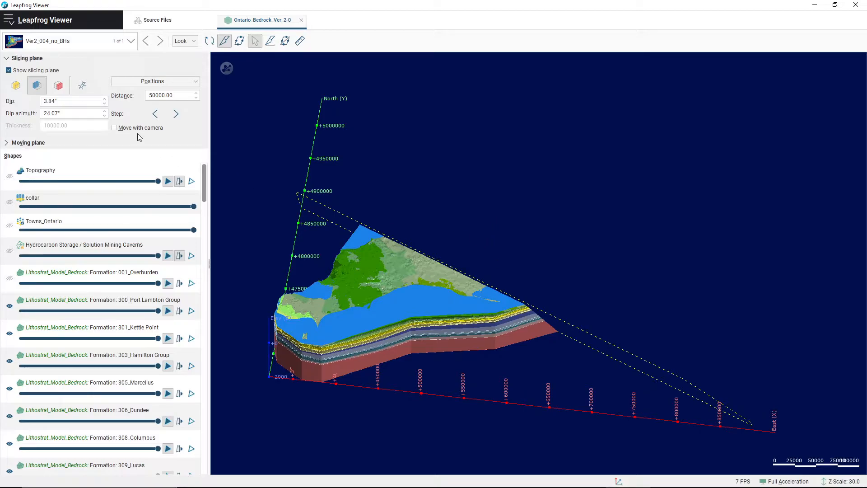
{"action": "mouse_move", "coordinate": [138, 138]}
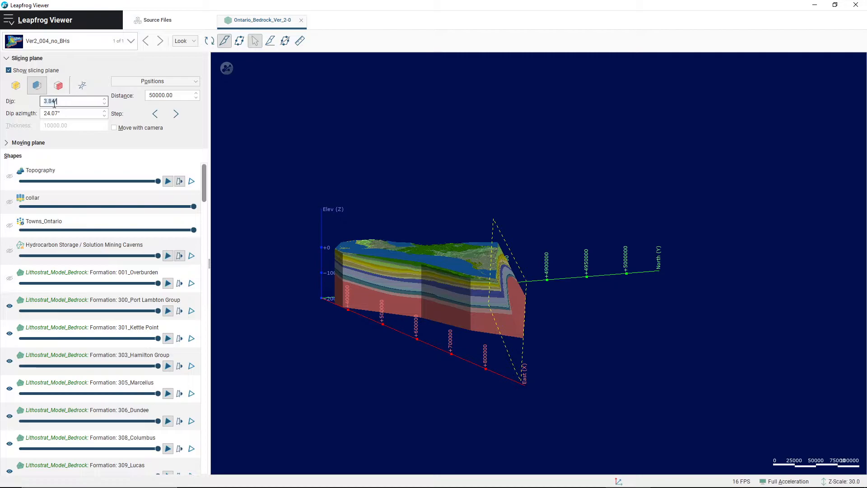
{"action": "type", "text": "10.60"}
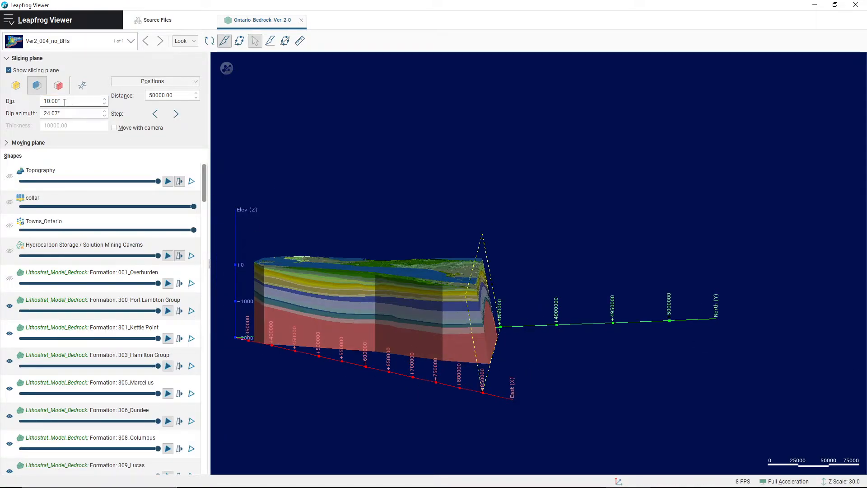
Change the slicing plane dip to 2.00 degrees.
{"action": "type", "text": "2.00"}
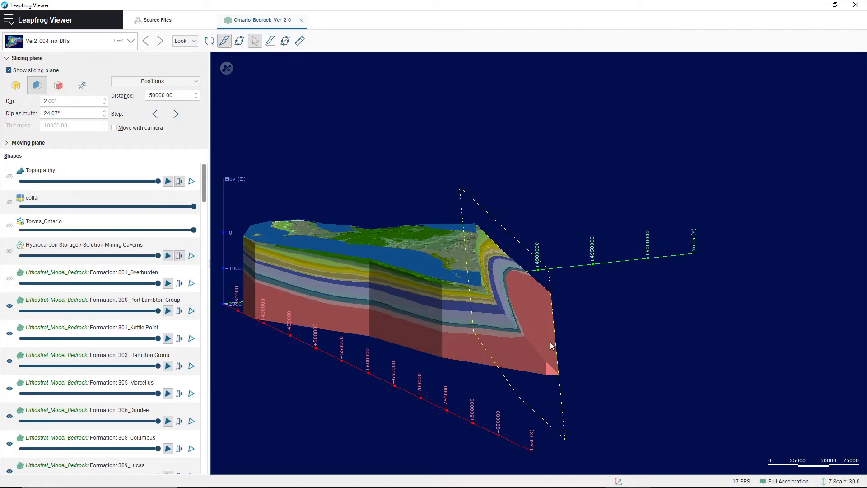
{"action": "mouse_move", "coordinate": [559, 342]}
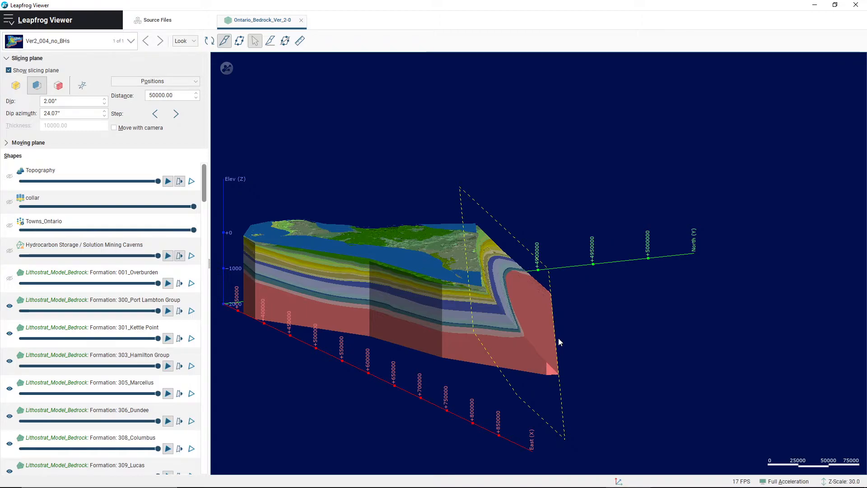
{"action": "mouse_move", "coordinate": [492, 299]}
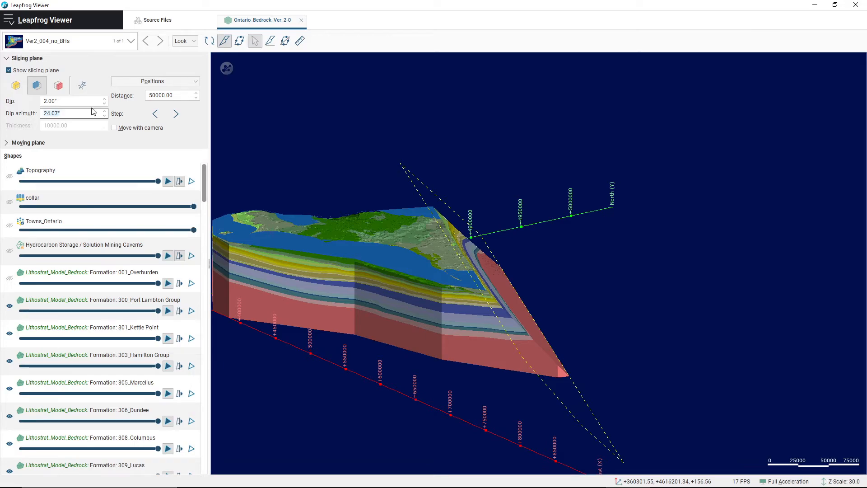
Enter 90.00 as the dip azimuth so the cut runs north–south.
{"action": "type", "text": "90.00"}
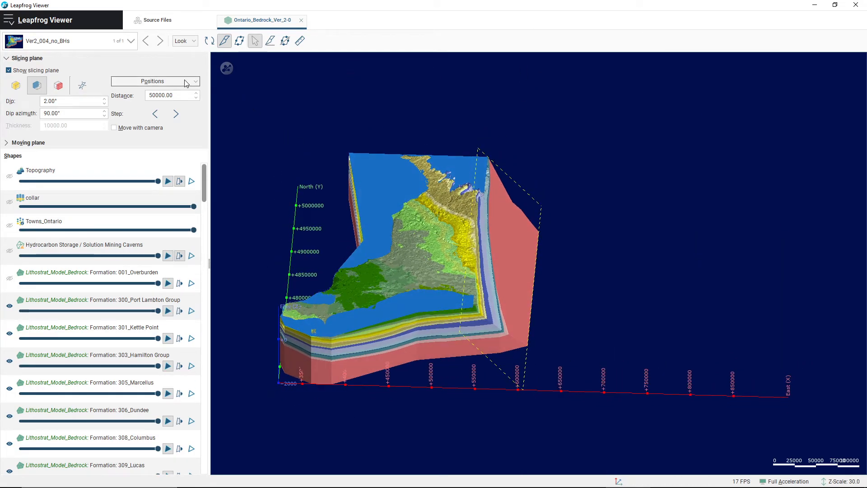
Apply the East (X) Axis preset, then tilt the plane to 40.71° dip, 203.10° azimuth.
{"action": "left_click", "coordinate": [155, 80]}
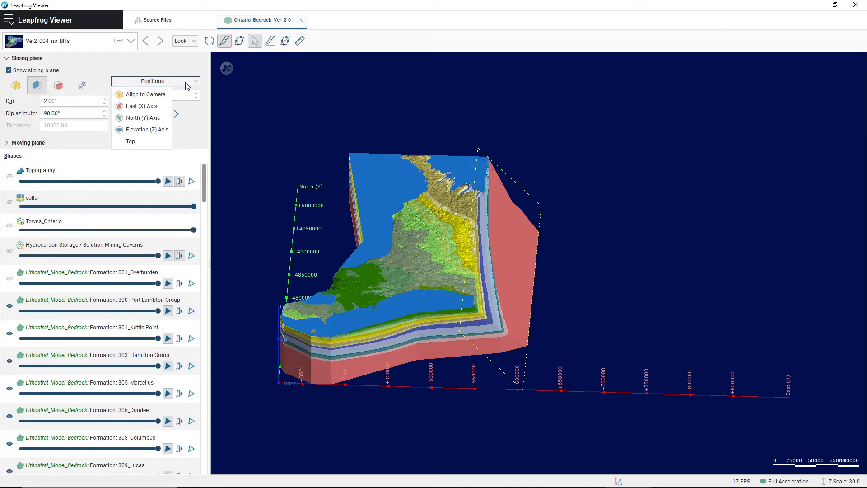
{"action": "mouse_move", "coordinate": [142, 105]}
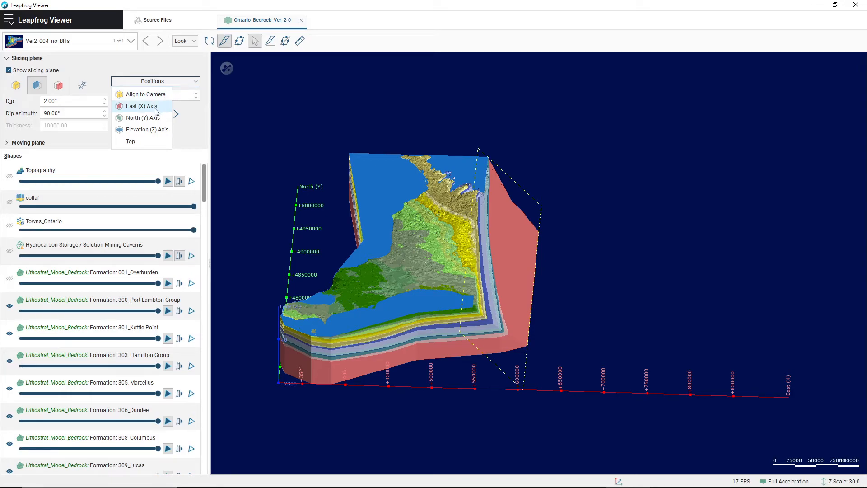
{"action": "left_click", "coordinate": [141, 105]}
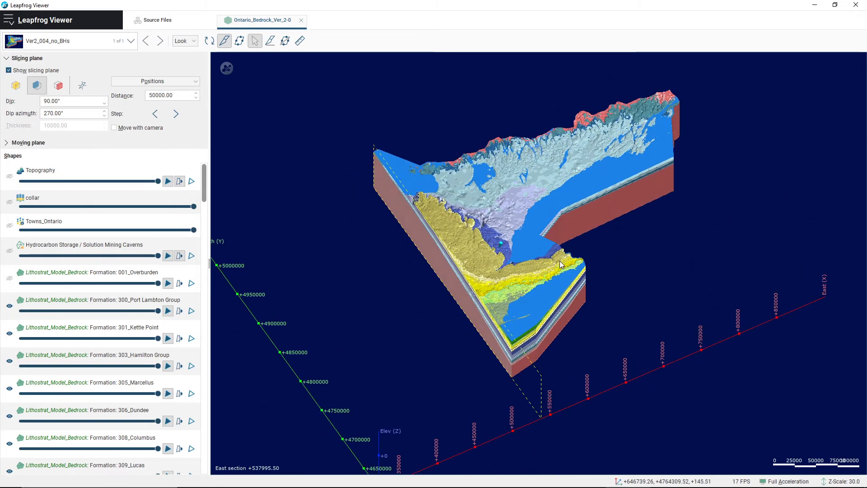
{"action": "left_click", "coordinate": [156, 81]}
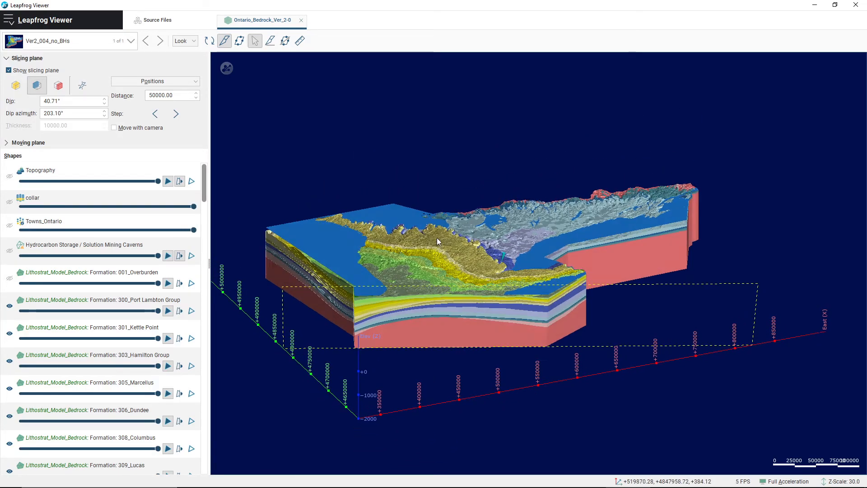
{"action": "left_click_drag", "start_coordinate": [437, 242], "coordinate": [442, 242]}
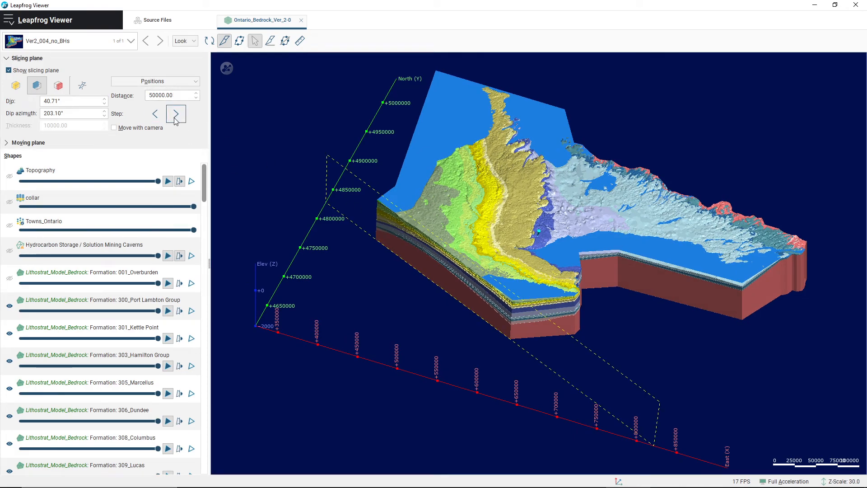
Step the plane back and forth along Distance until it trims only the western corner.
{"action": "left_click", "coordinate": [175, 114]}
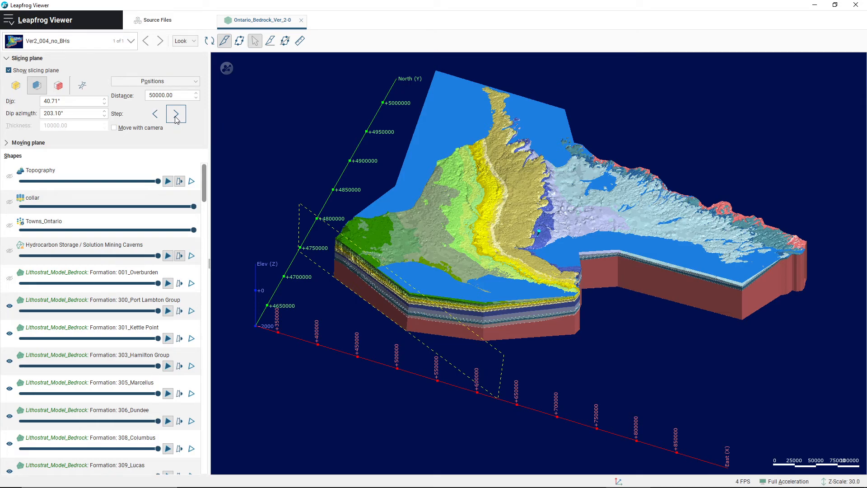
{"action": "left_click", "coordinate": [154, 114]}
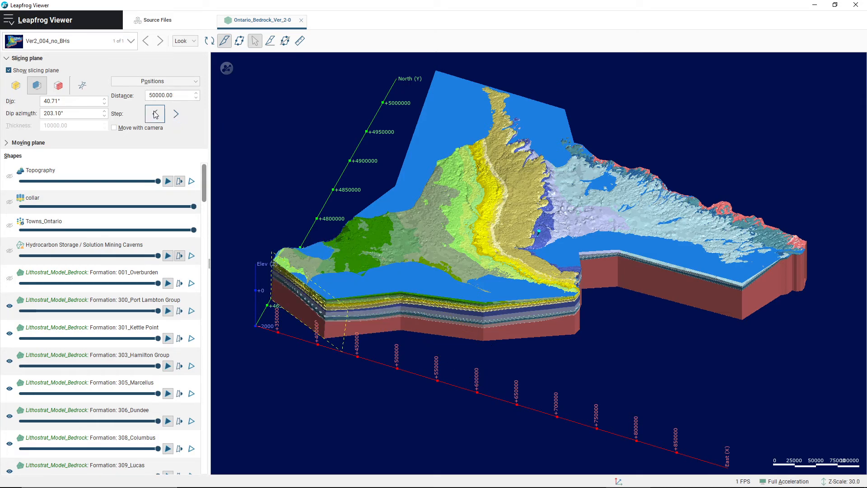
{"action": "left_click", "coordinate": [156, 113]}
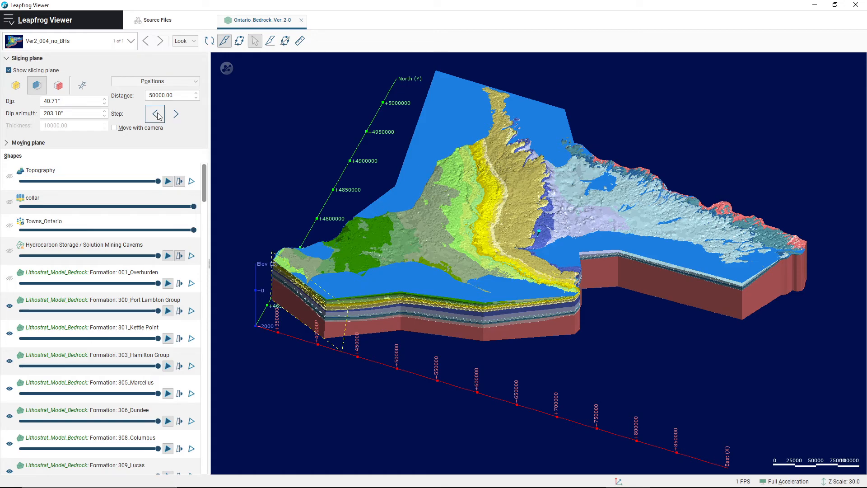
{"action": "left_click", "coordinate": [155, 114]}
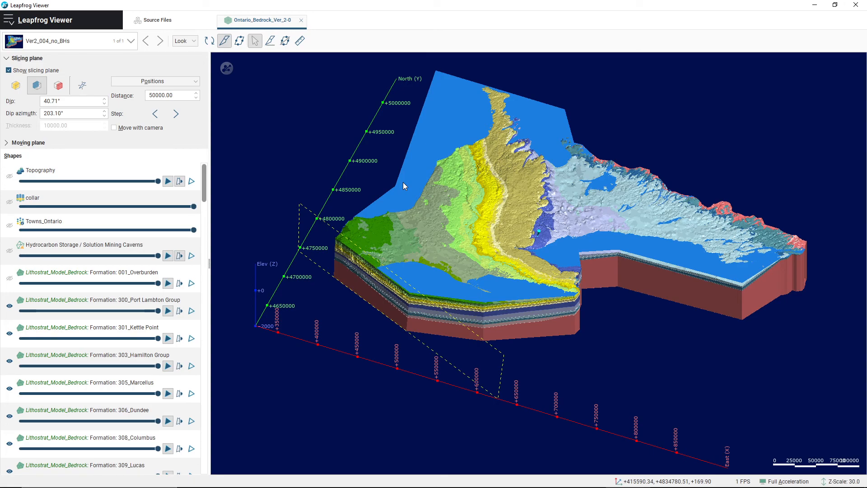
{"action": "mouse_move", "coordinate": [396, 151]}
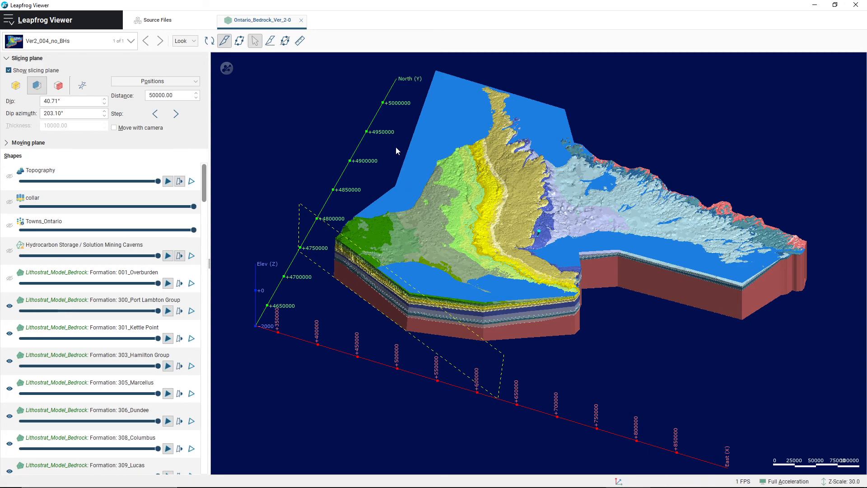